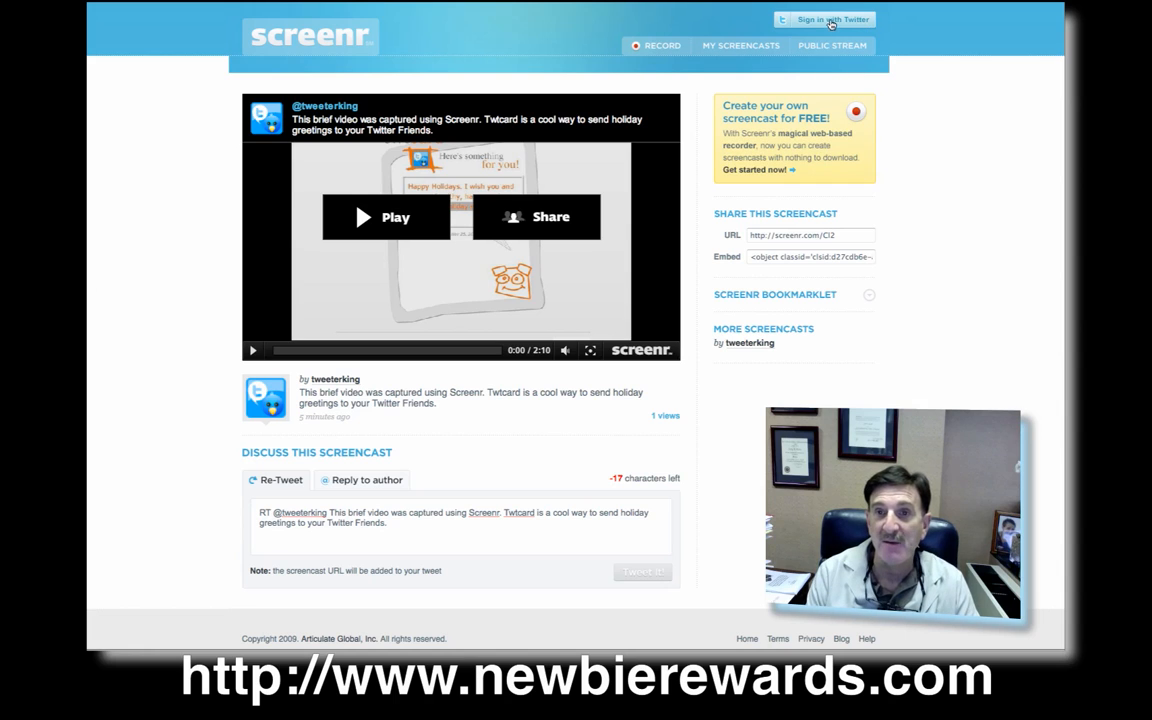
# - Sign in to Screenr with Twitter and allow it access to the account
pyautogui.click(823, 19)
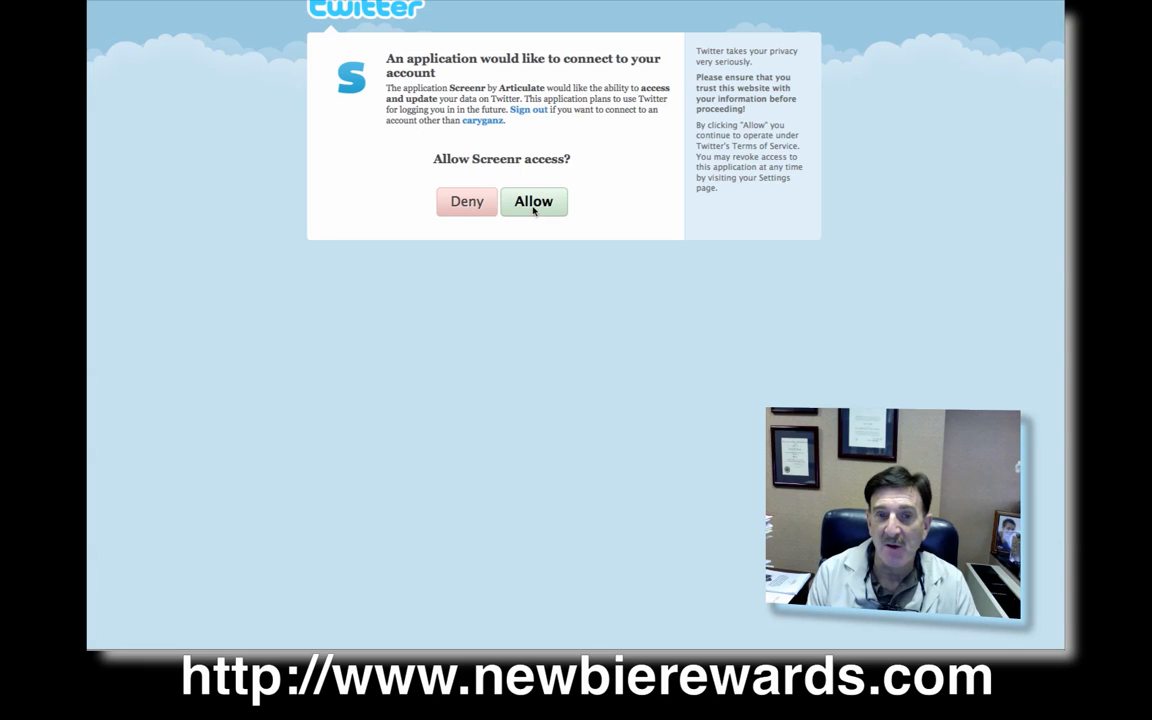
pyautogui.click(533, 201)
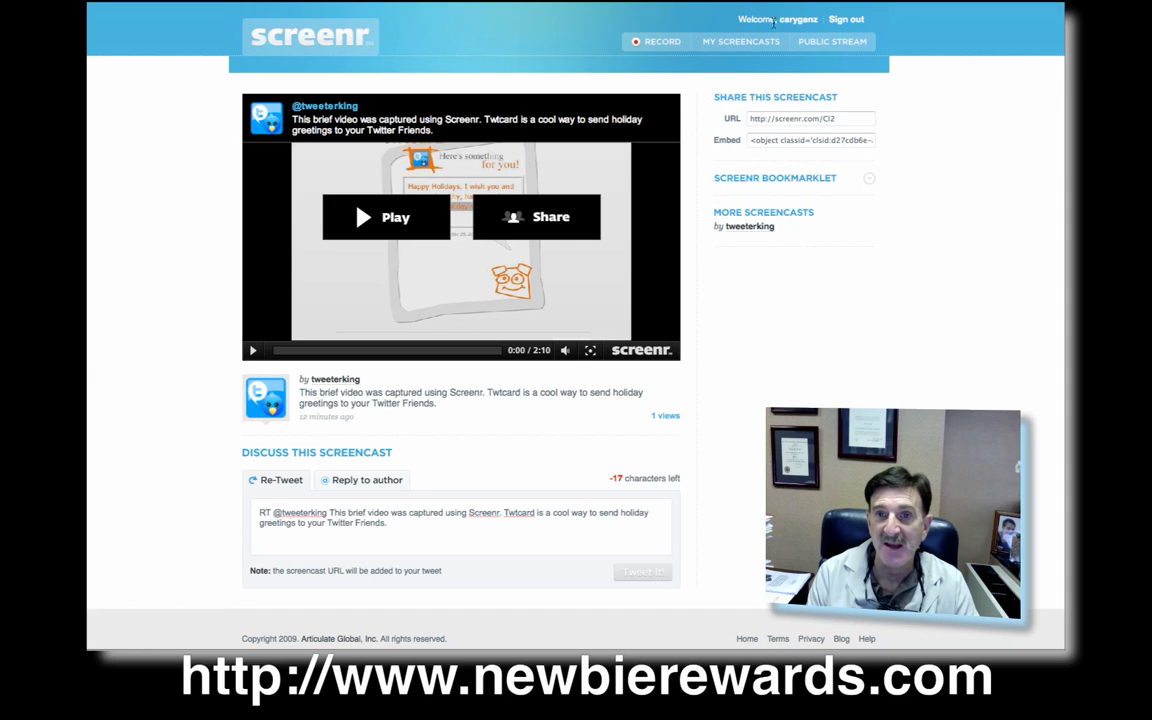
pyautogui.moveTo(895, 353)
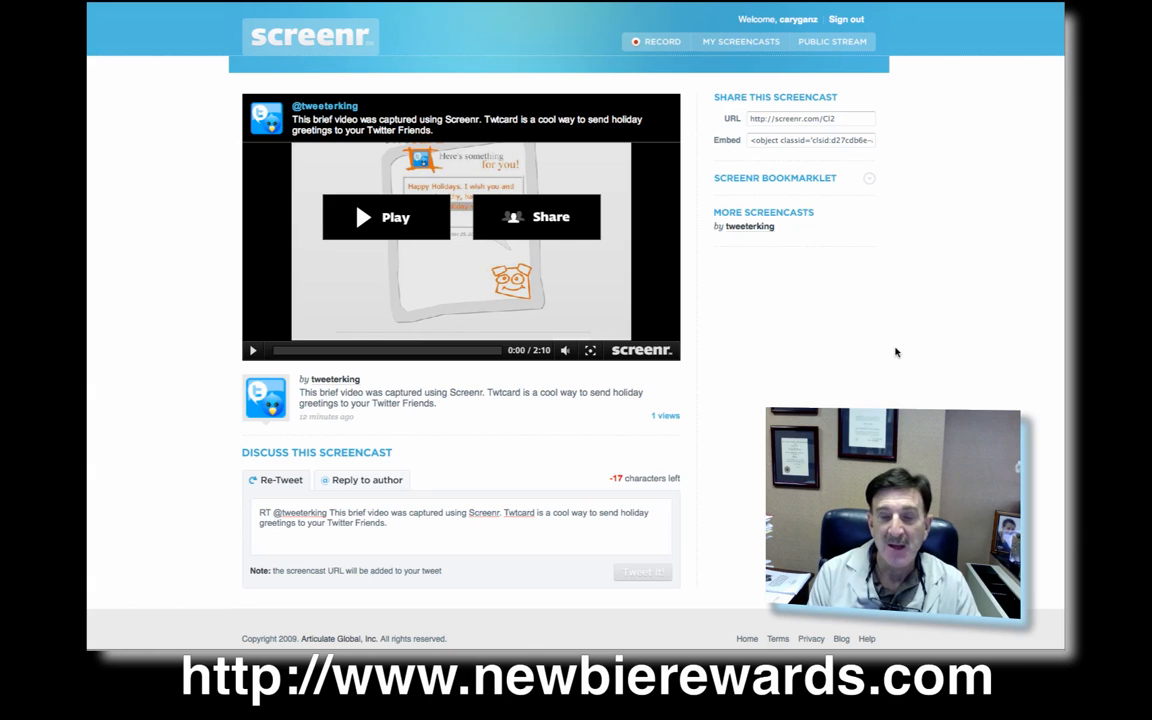
pyautogui.moveTo(907, 208)
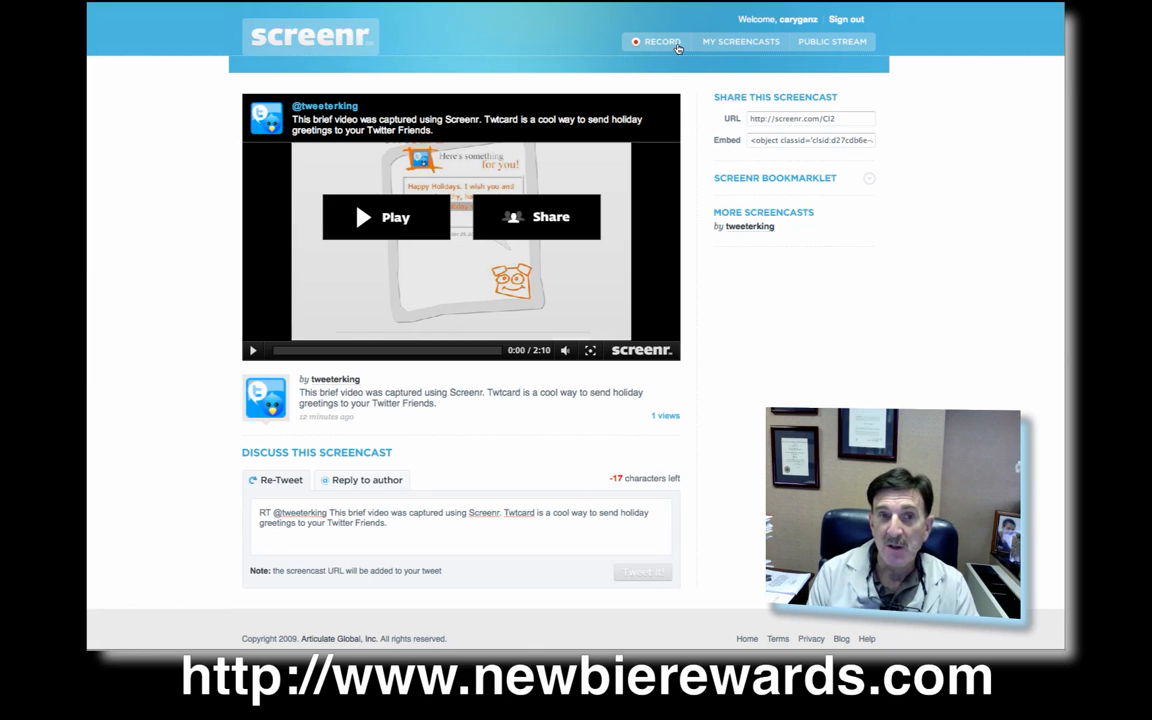
pyautogui.moveTo(878, 207)
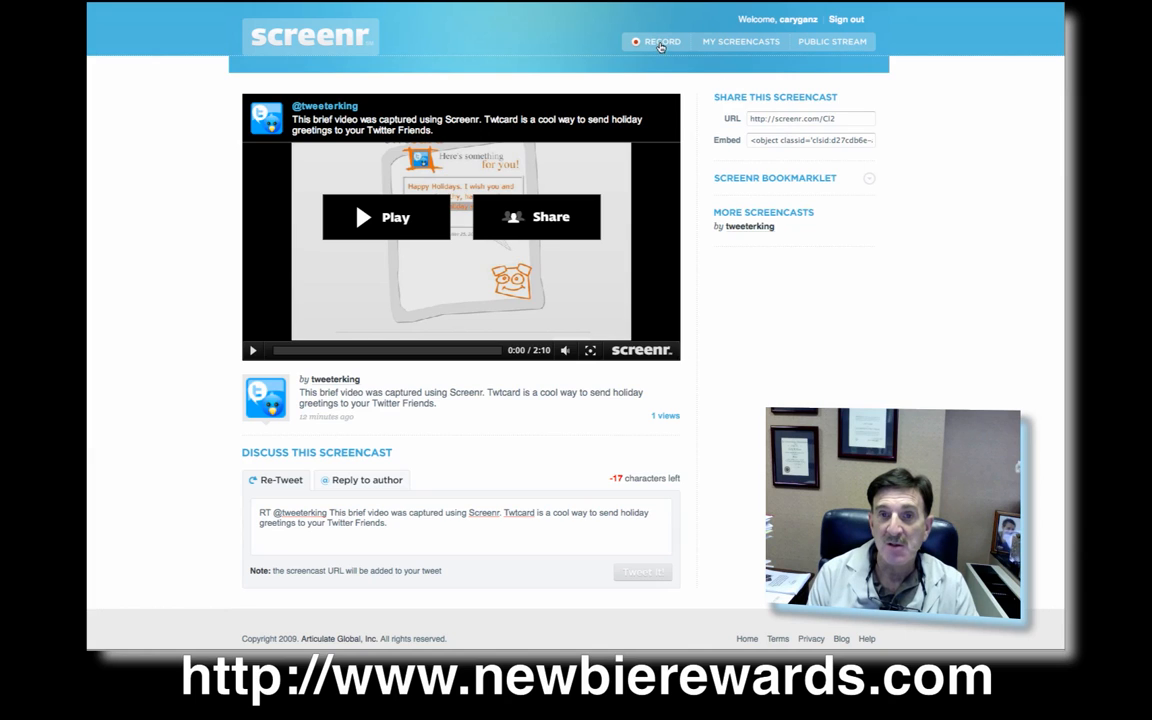
# - Load the Screenr web recorder from the RECORD button
pyautogui.click(662, 41)
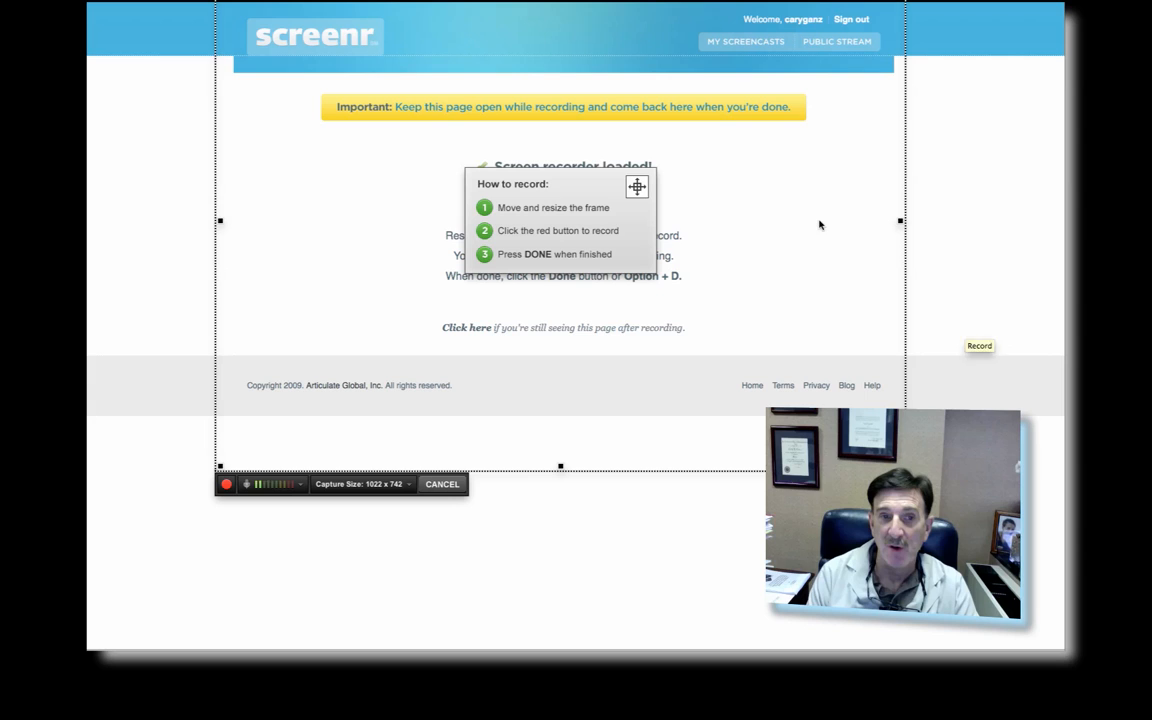
pyautogui.moveTo(823, 128)
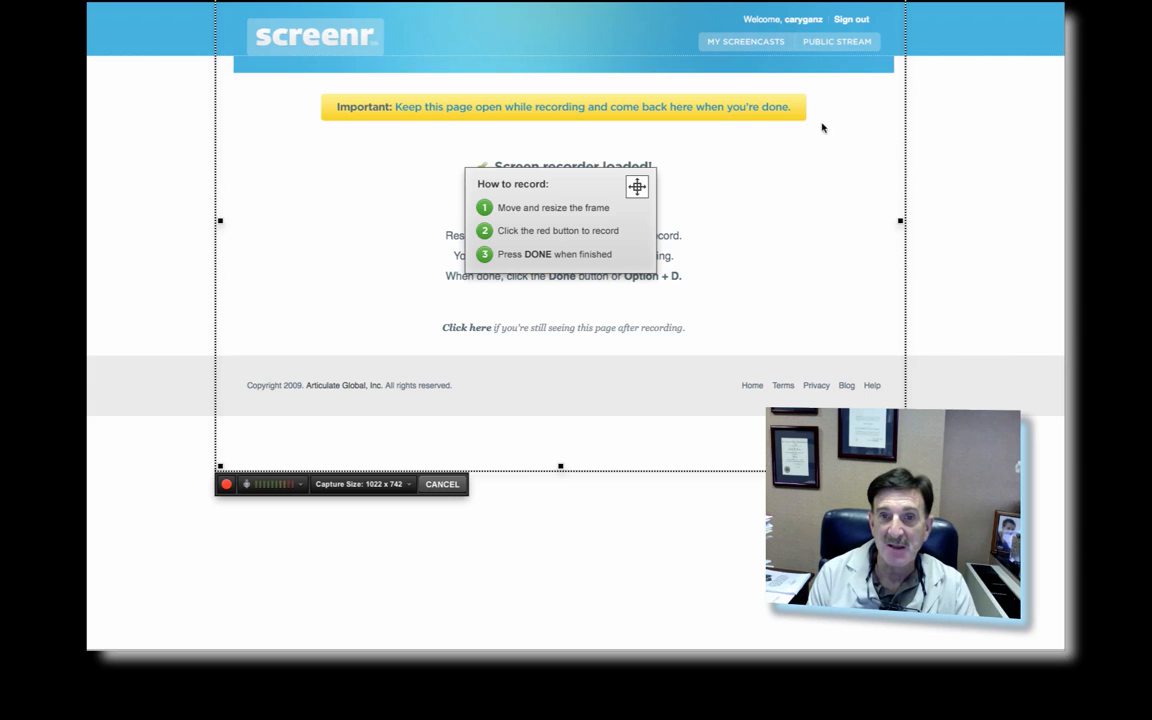
pyautogui.moveTo(730, 295)
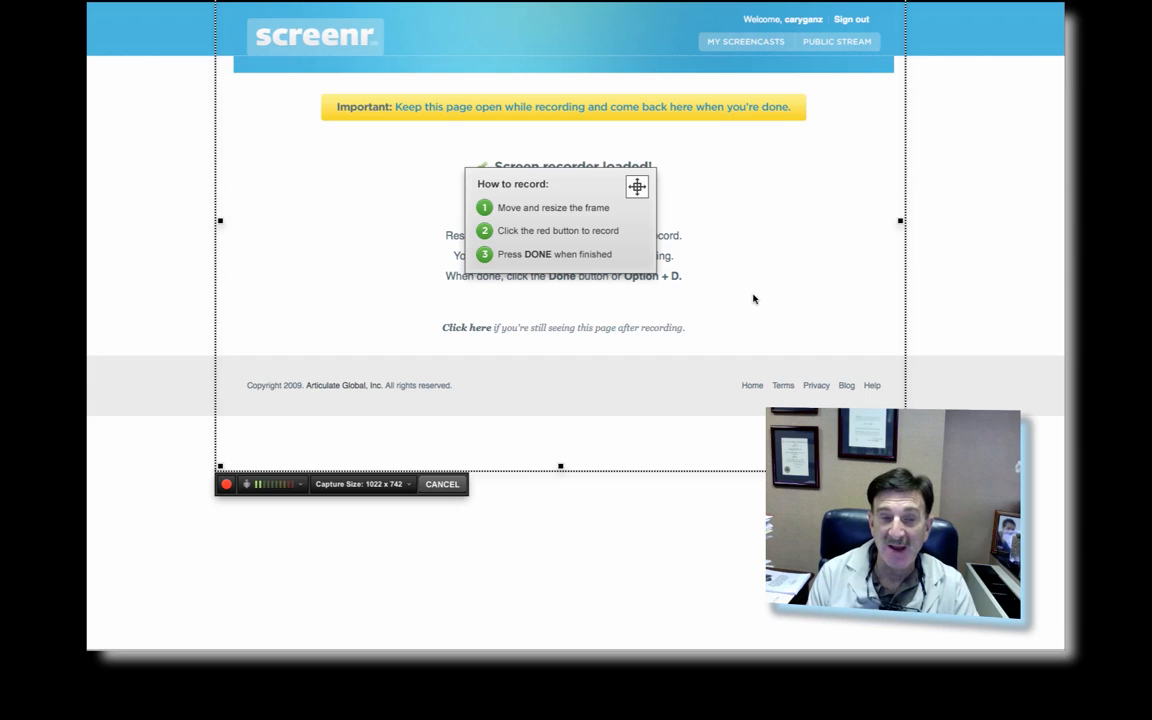
pyautogui.moveTo(743, 154)
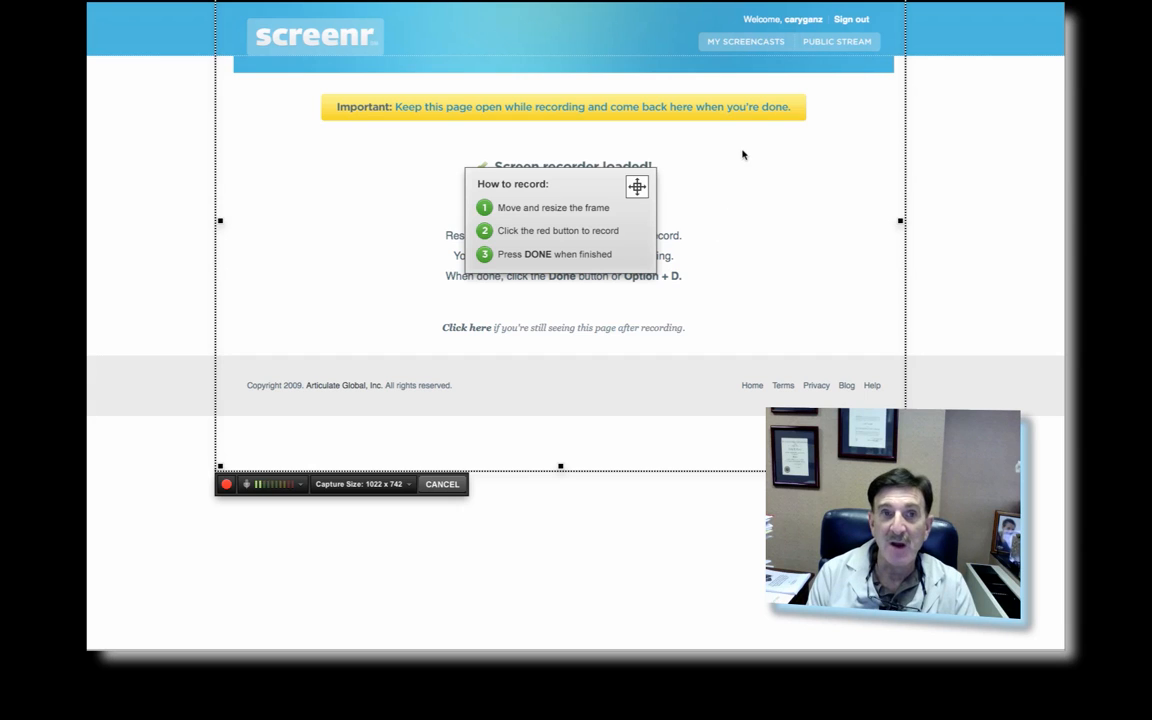
pyautogui.moveTo(839, 90)
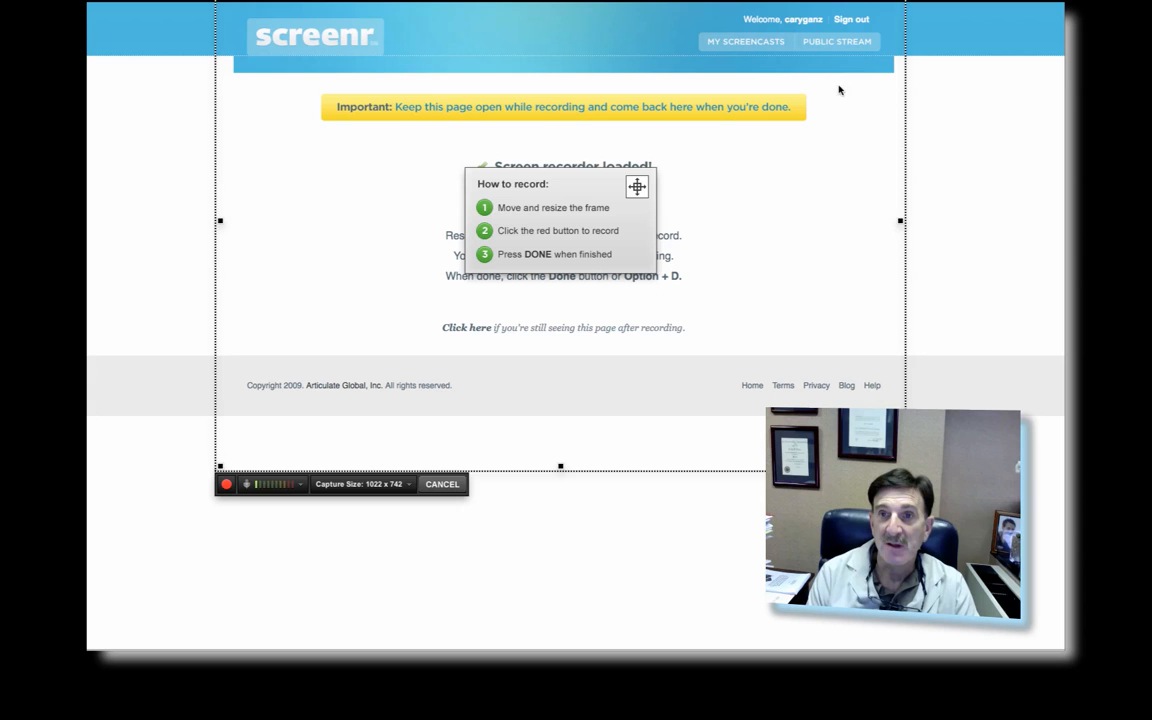
pyautogui.moveTo(799, 90)
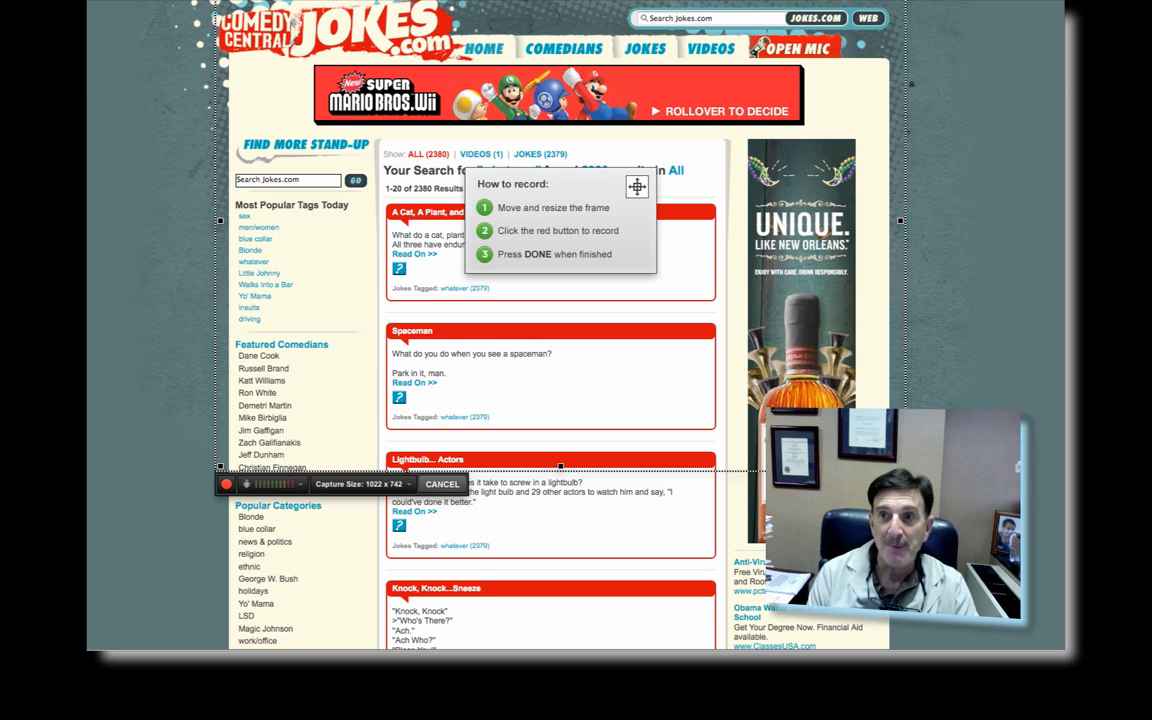
pyautogui.moveTo(550, 209)
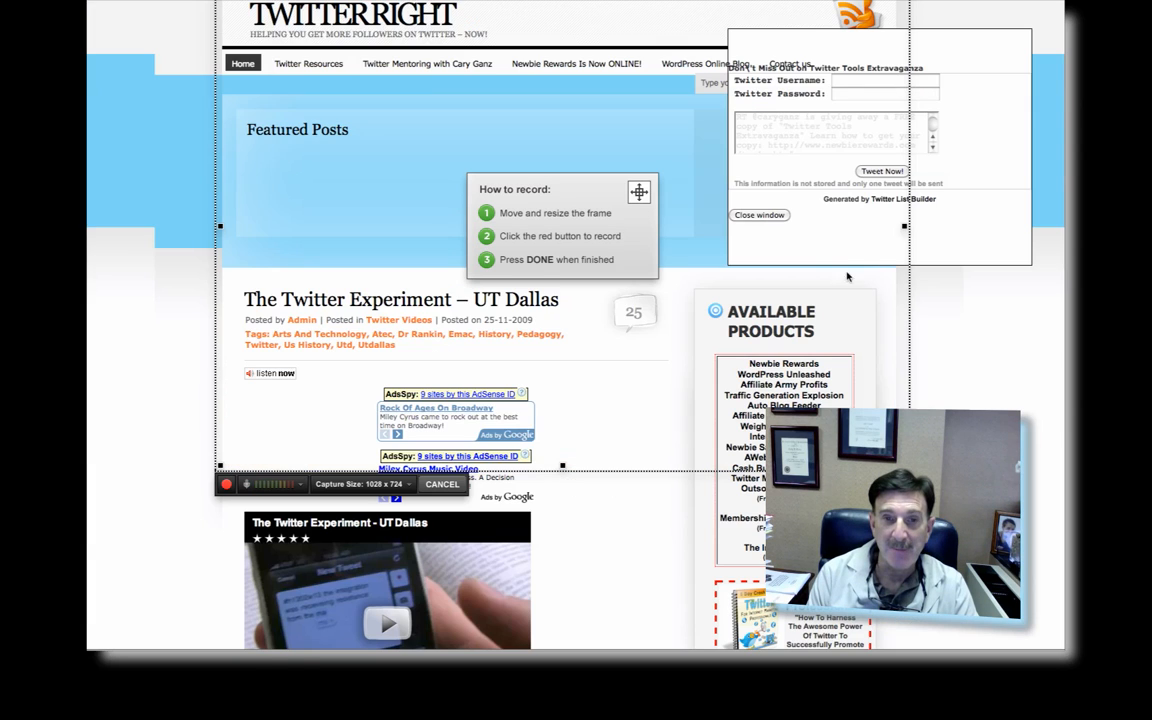
pyautogui.moveTo(983, 313)
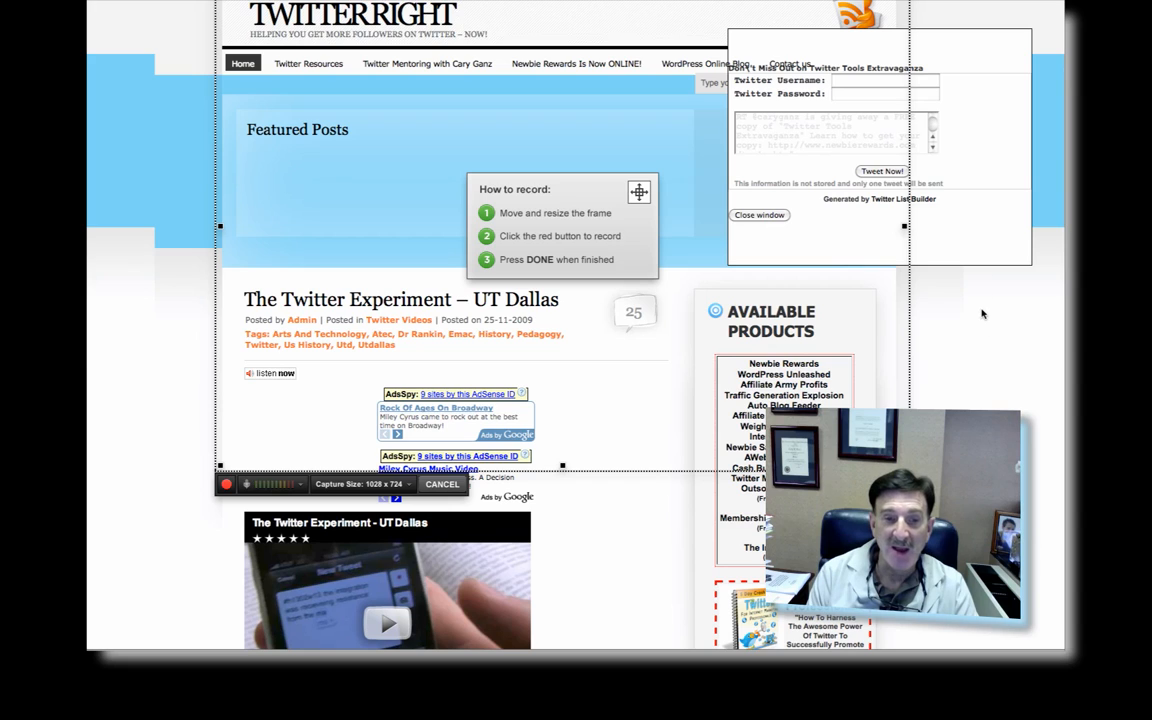
pyautogui.moveTo(593, 355)
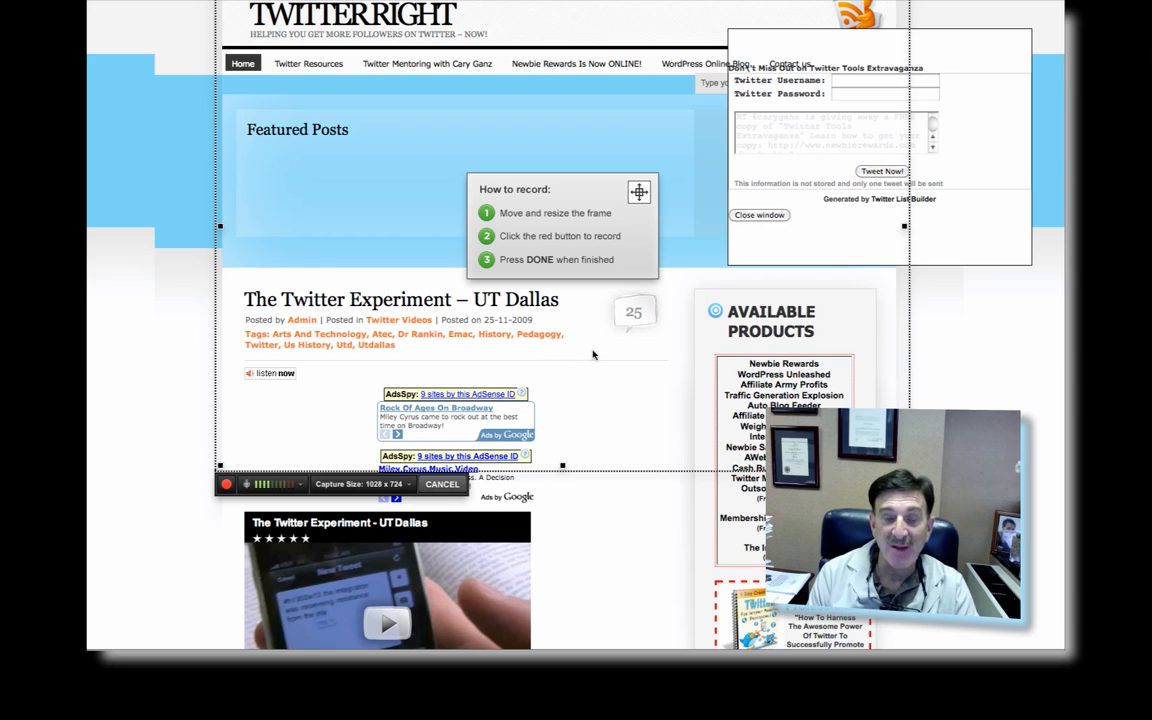
pyautogui.moveTo(891, 234)
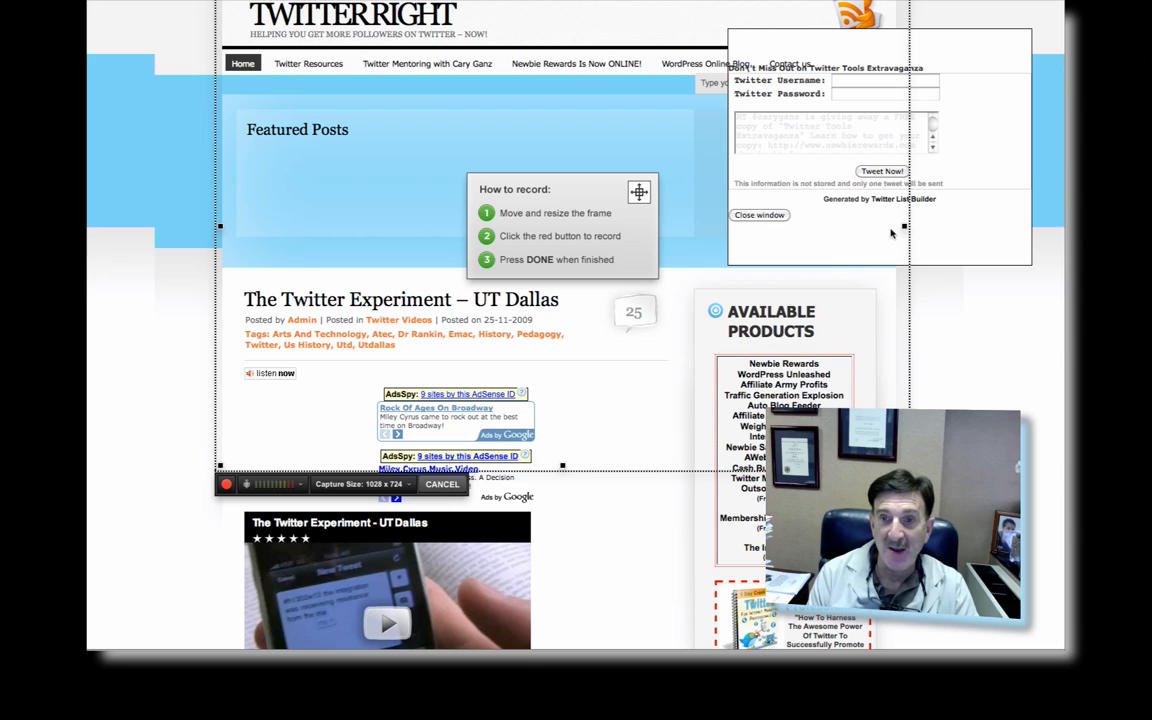
pyautogui.moveTo(452, 360)
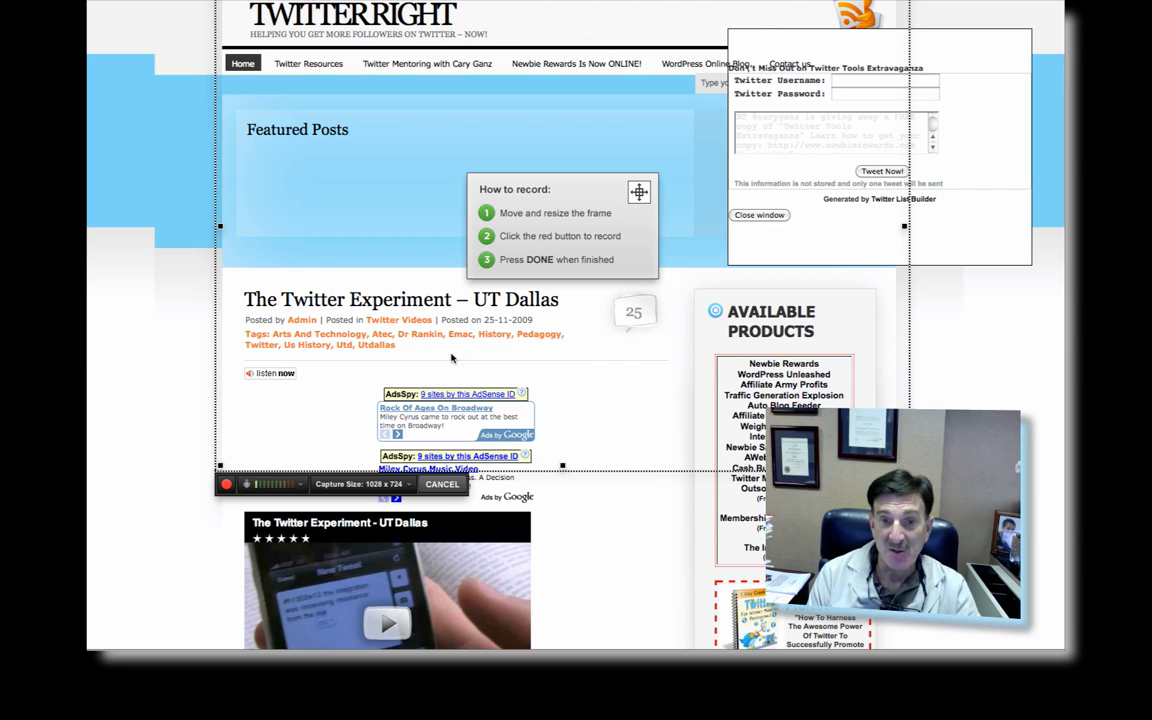
pyautogui.moveTo(558, 354)
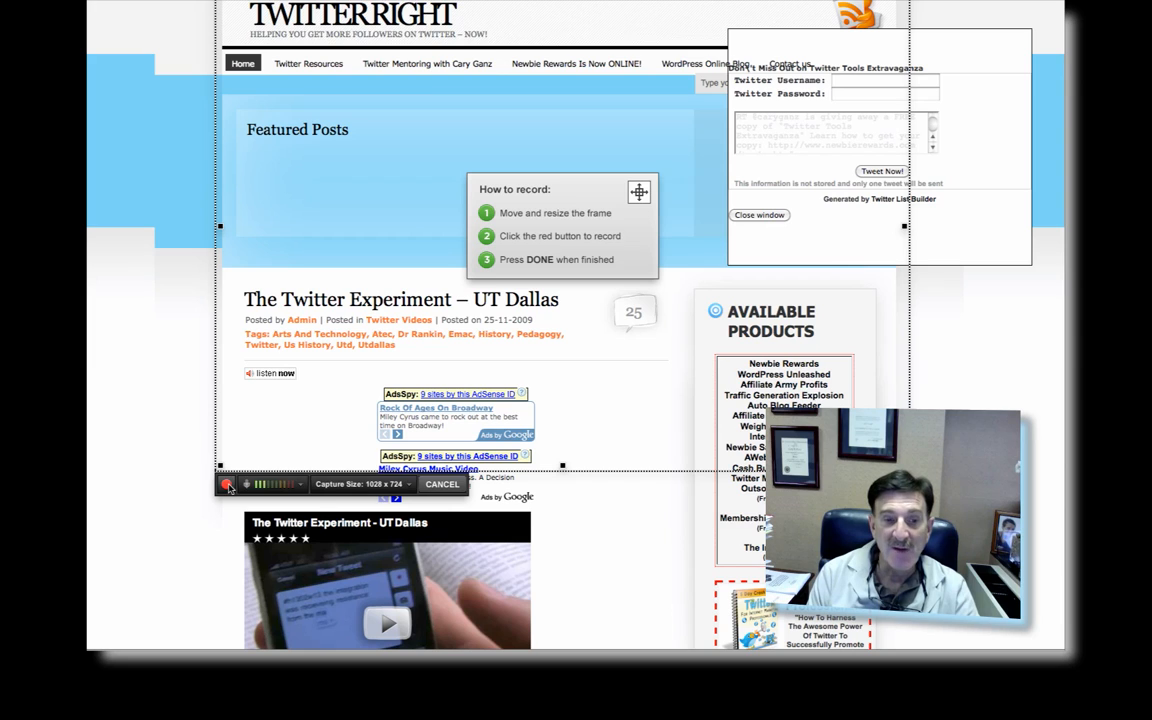
# - Record the TwitterRight blog, scrolling from The Twitter Song to The Twitter Starter Part VII
pyautogui.click(229, 484)
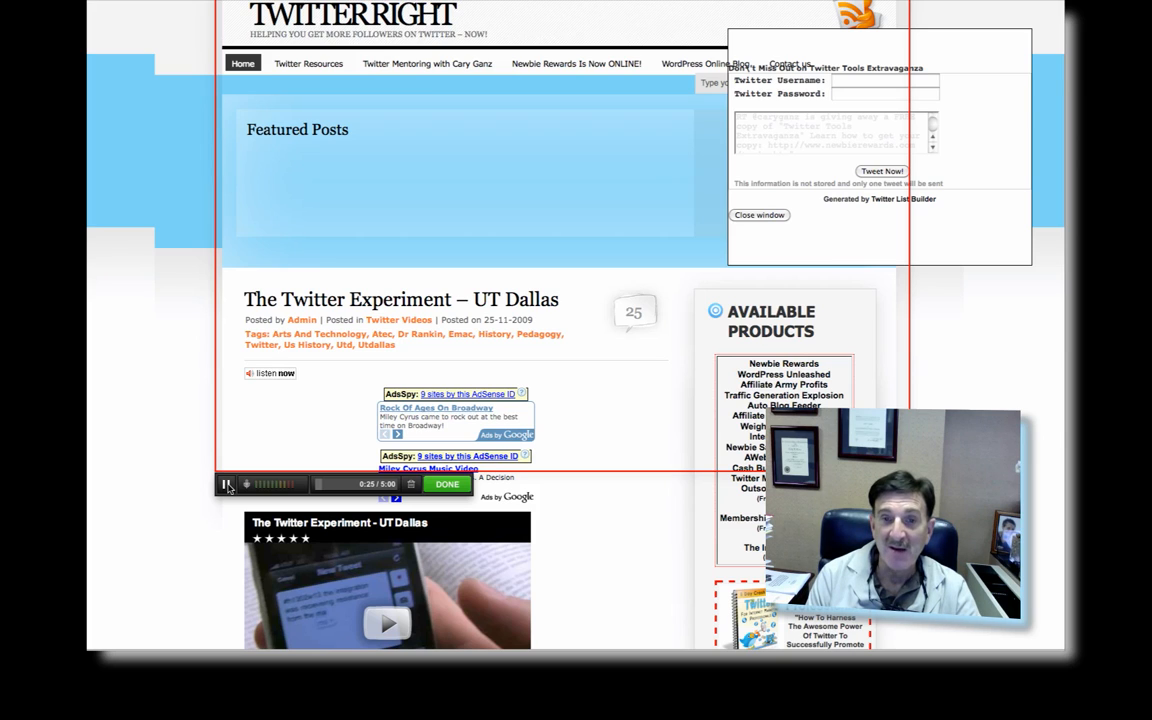
pyautogui.click(226, 484)
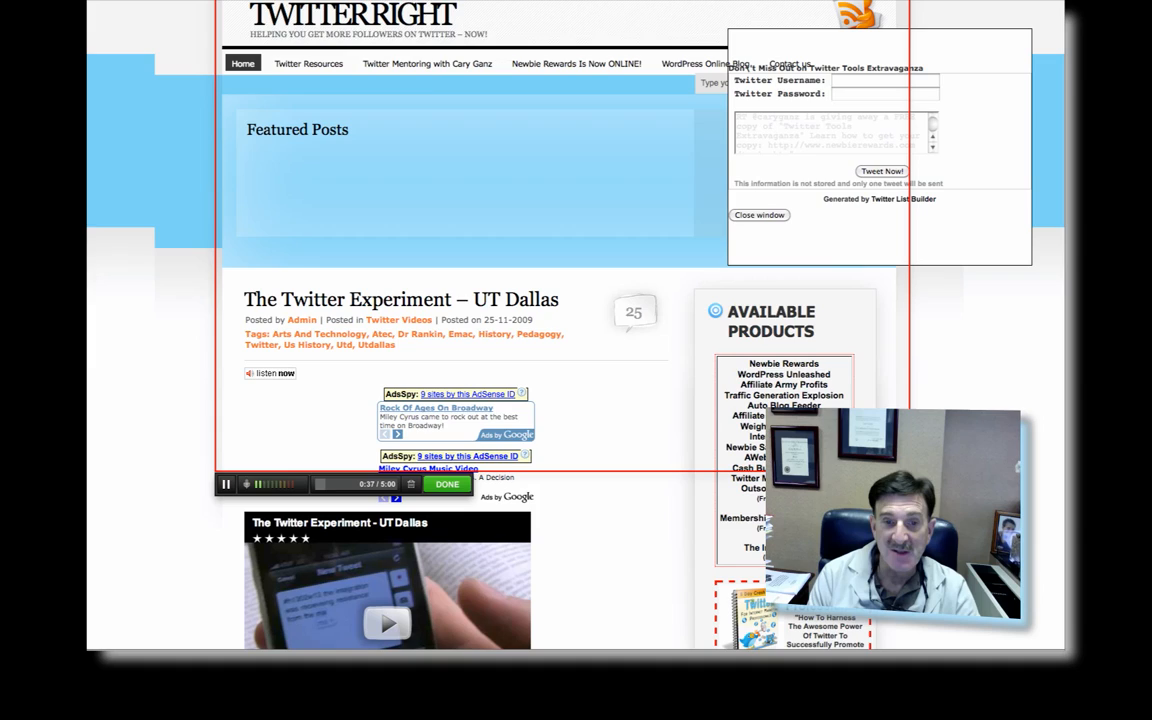
pyautogui.scroll(-3)
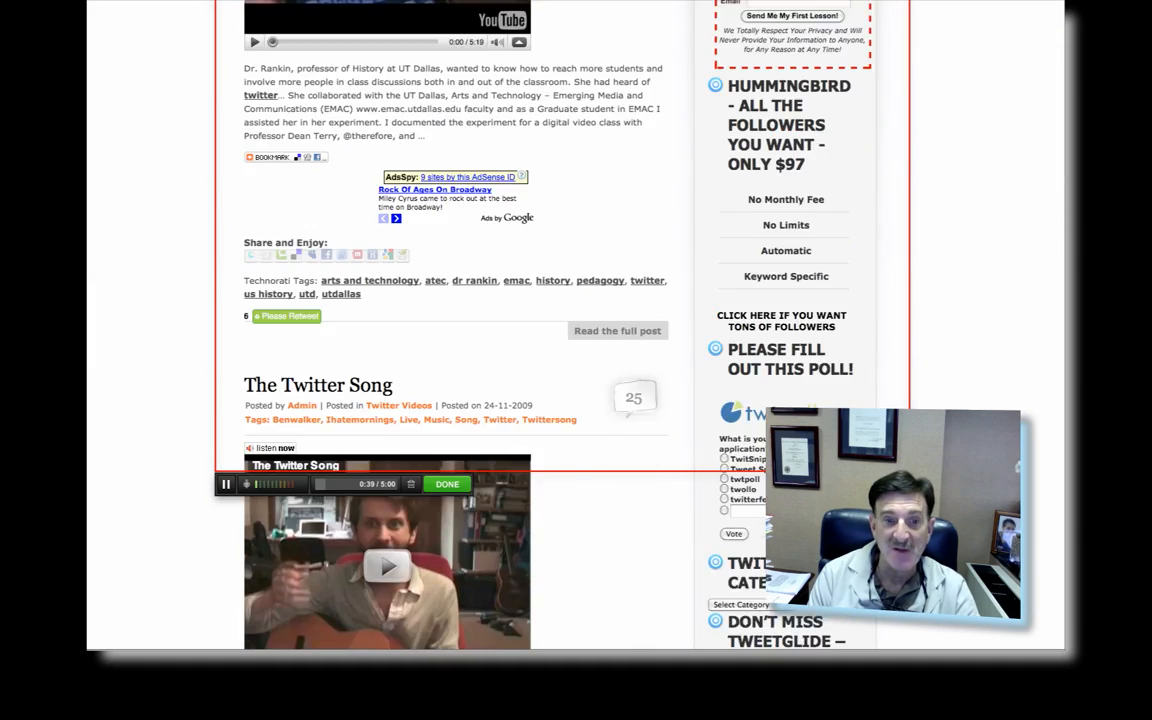
pyautogui.scroll(-3)
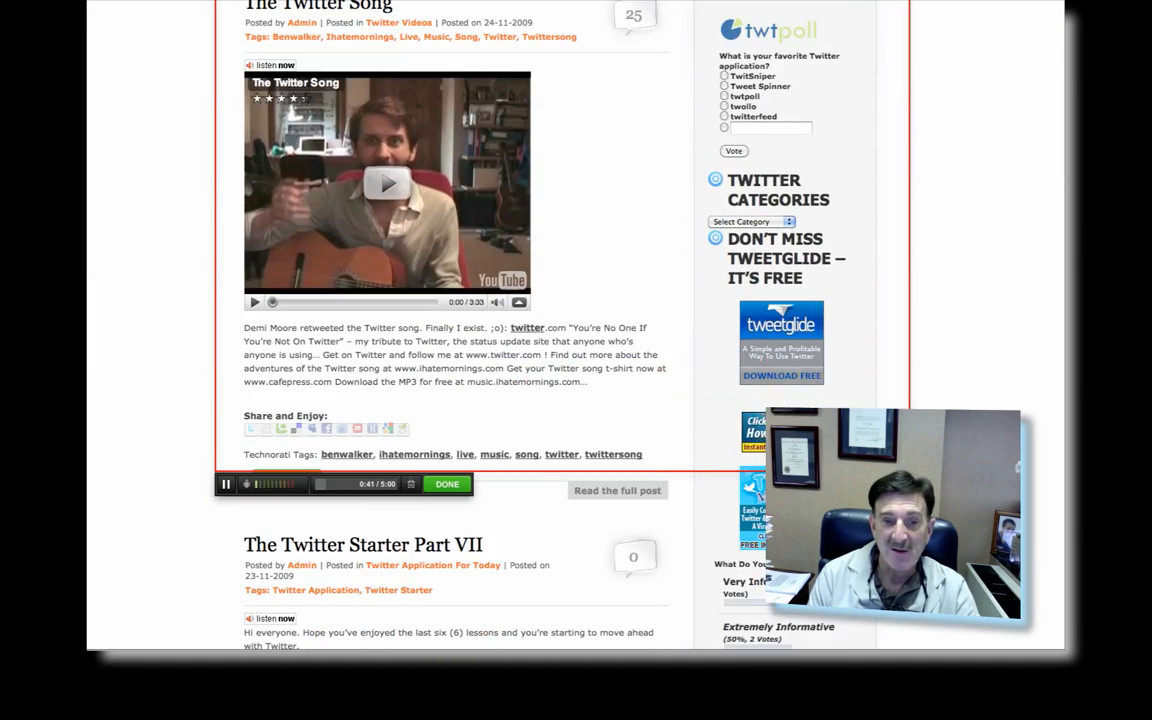
pyautogui.scroll(-3)
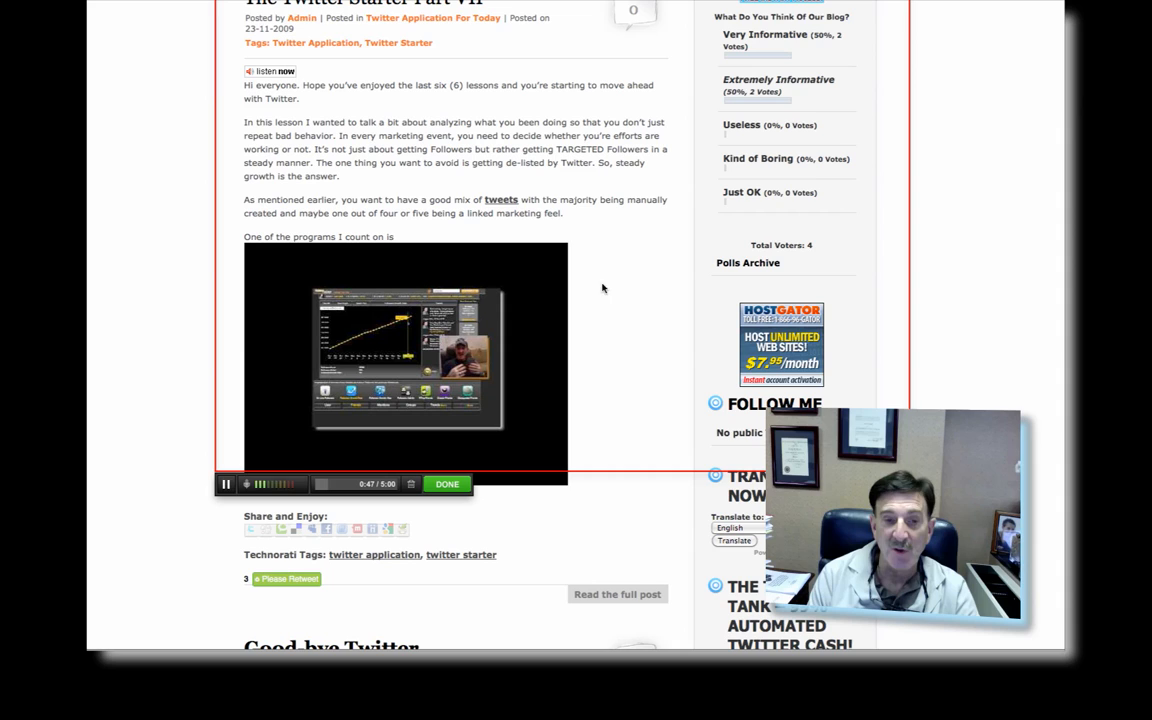
pyautogui.moveTo(608, 226)
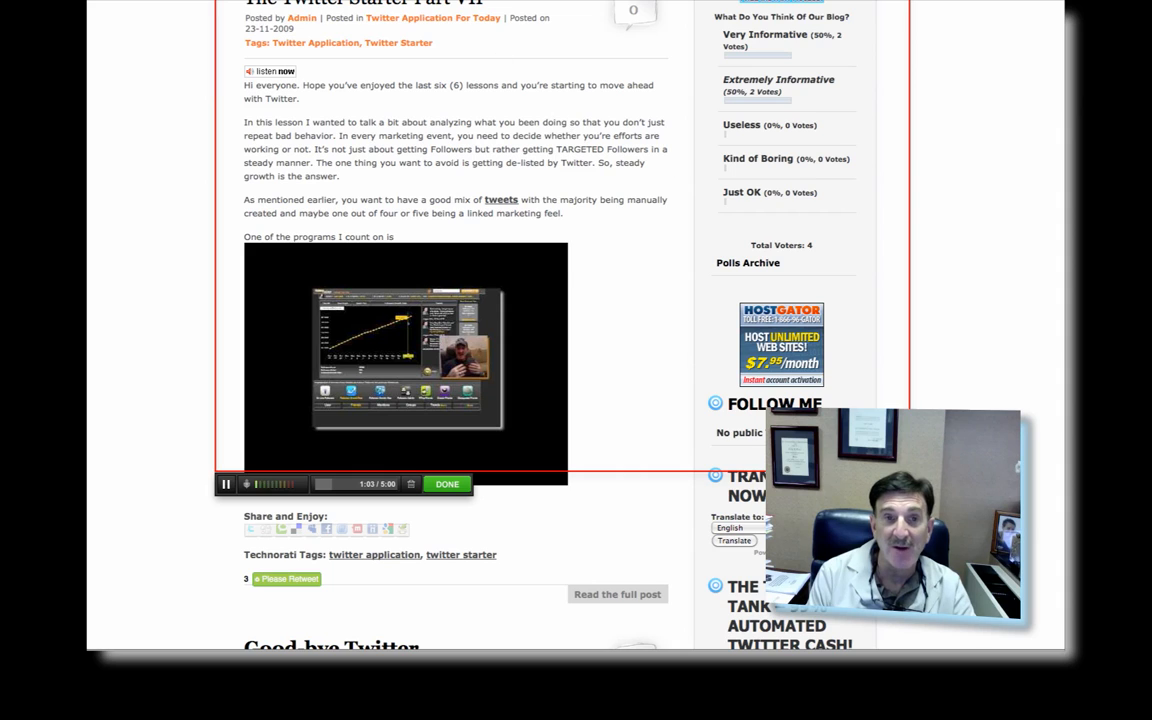
pyautogui.moveTo(442, 103)
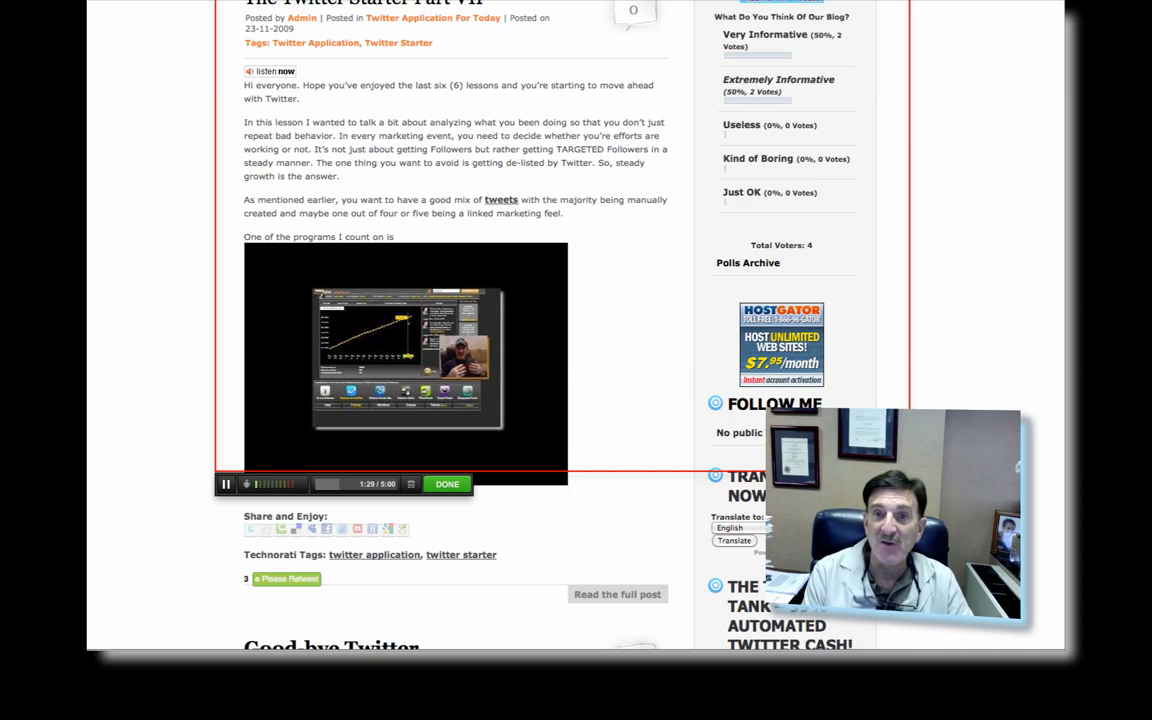
pyautogui.scroll(-3)
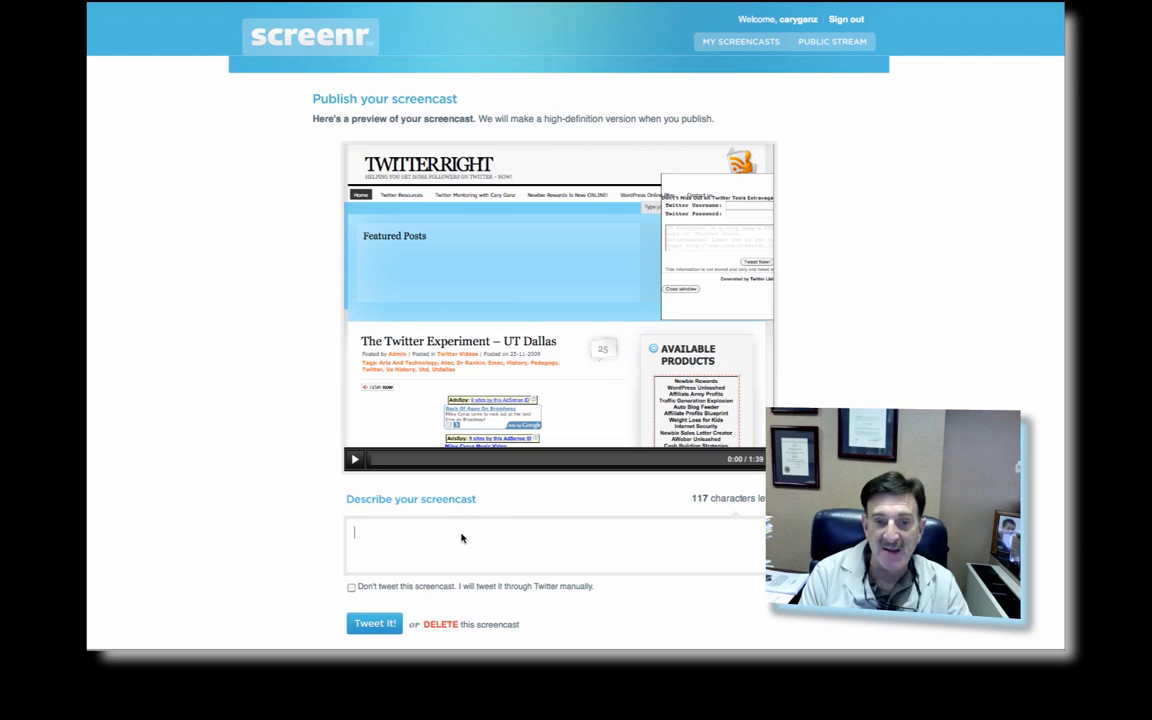
# - Describe the screencast as captured with Screenr, a terrific tool to increase your Twitter presence
pyautogui.write('I cau')
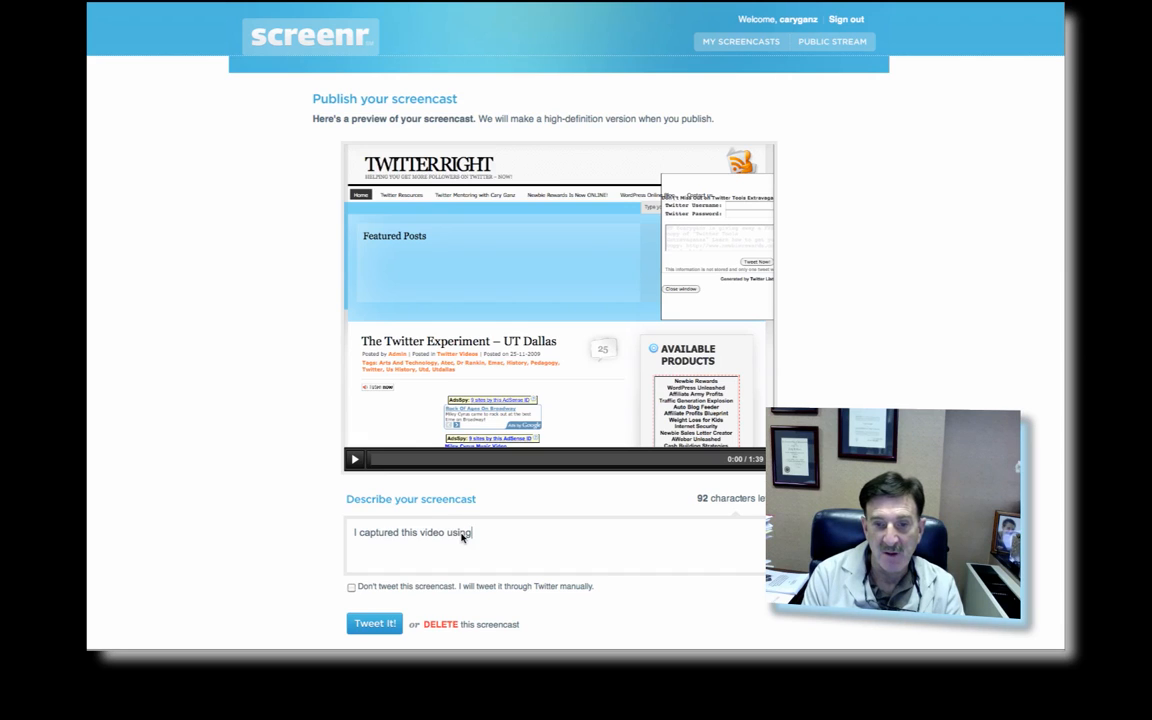
pyautogui.write('Scree')
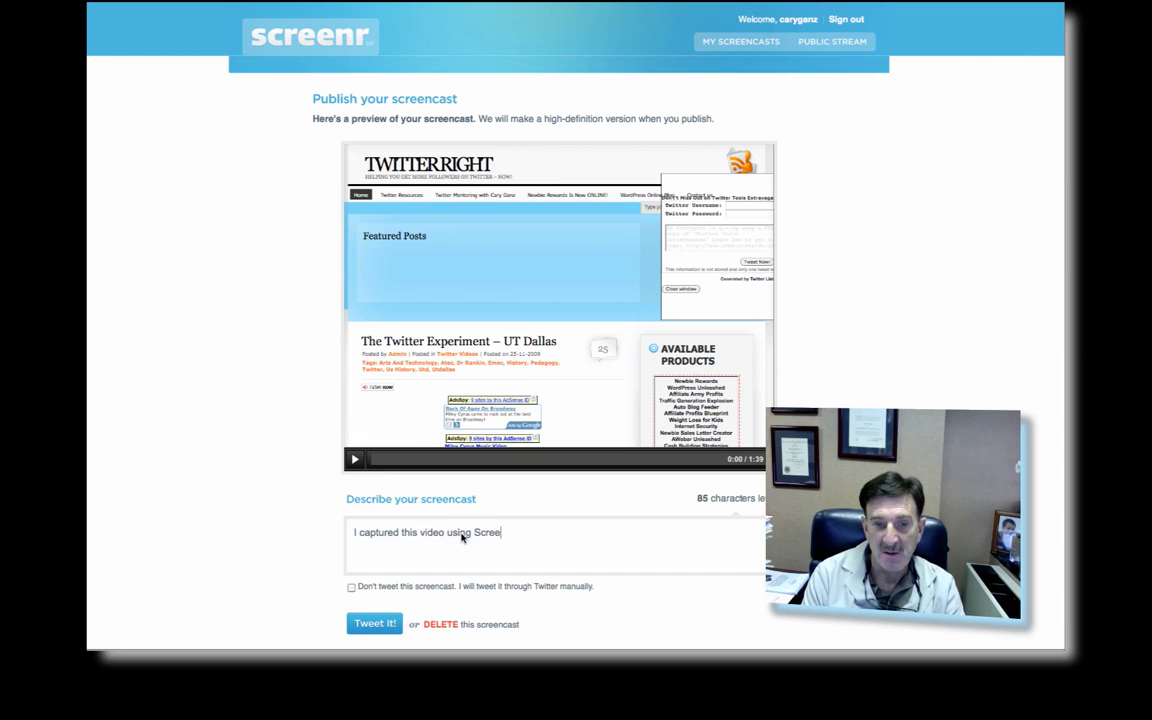
pyautogui.write('nr.')
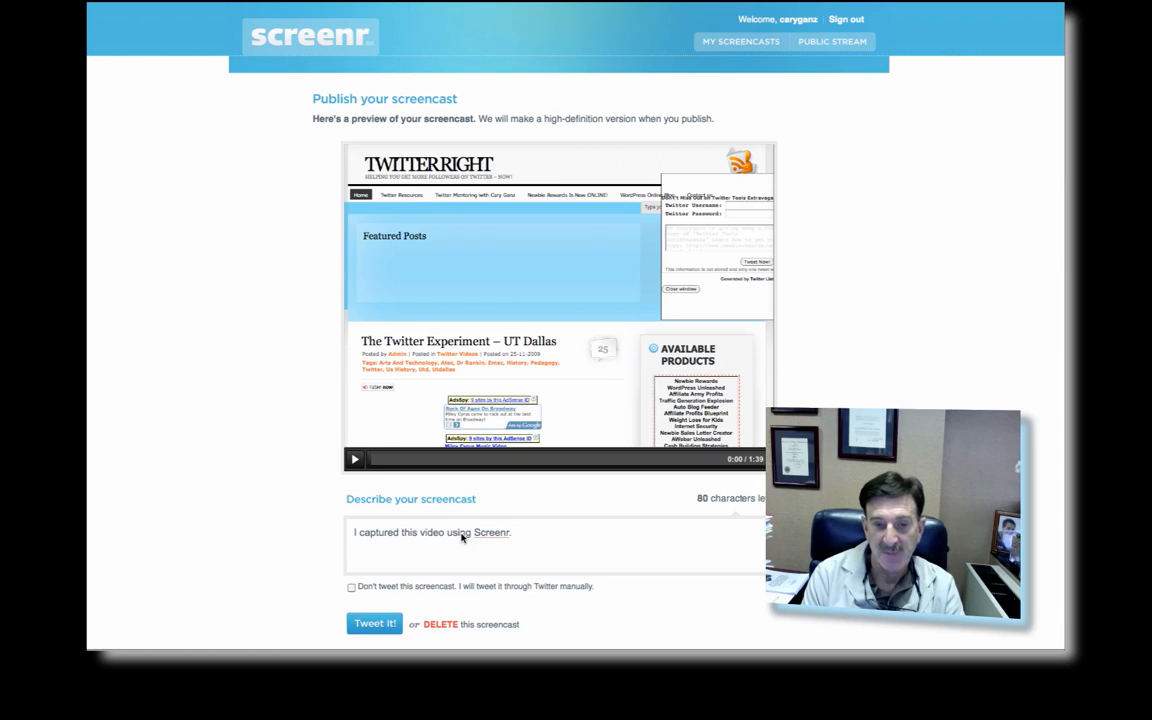
pyautogui.write('It is a t')
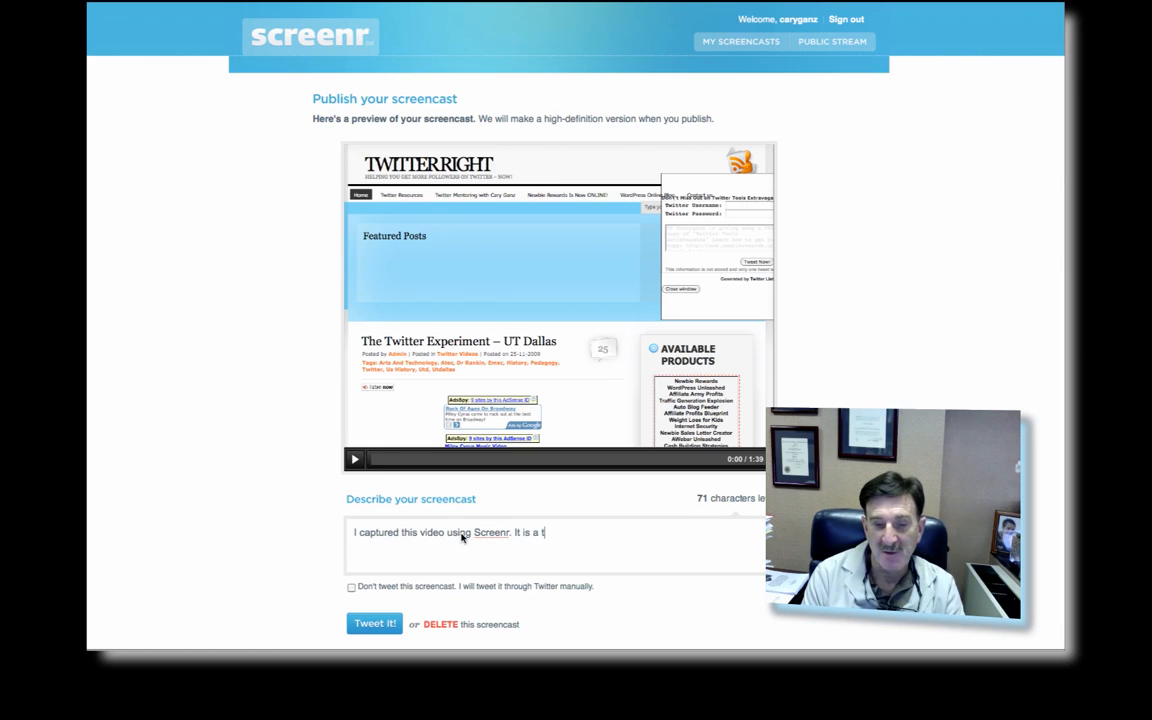
pyautogui.write('errific')
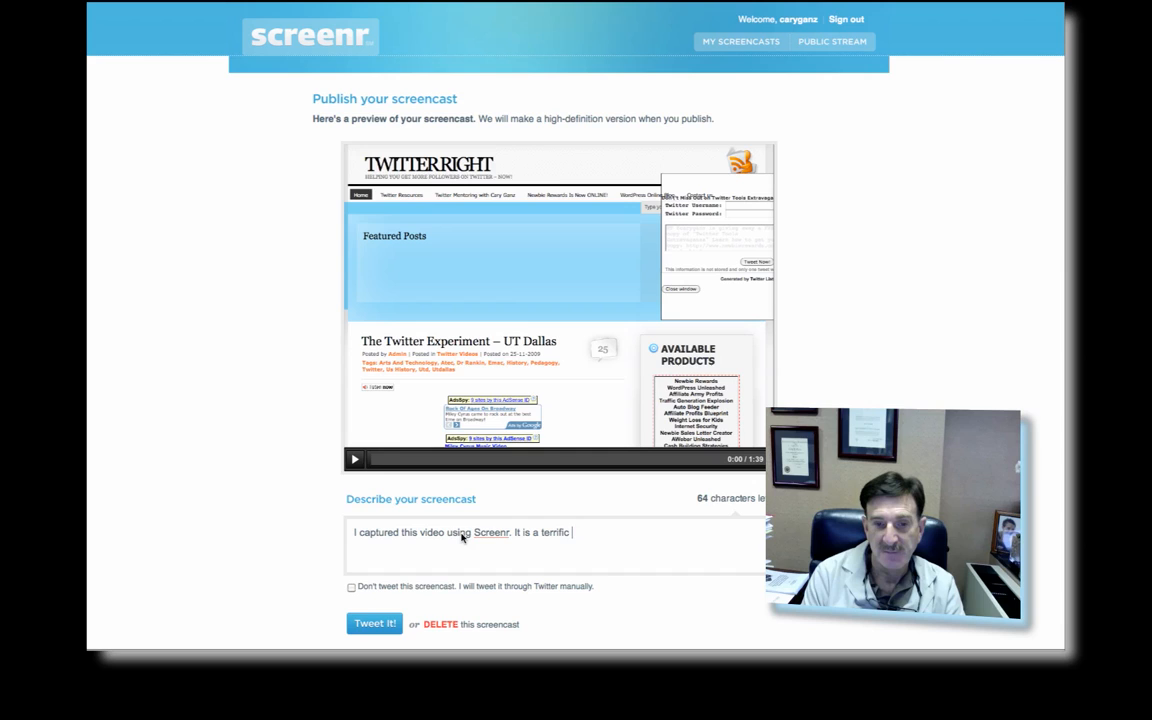
pyautogui.write('tool to use to increa')
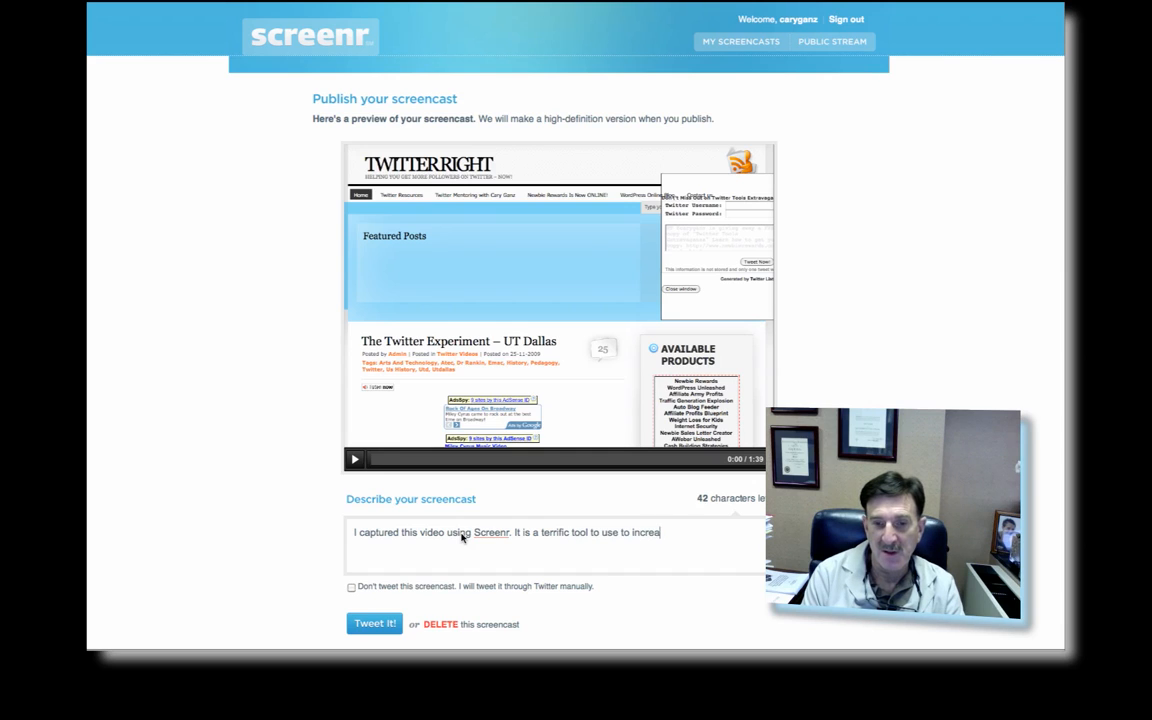
pyautogui.write('se your Twitter')
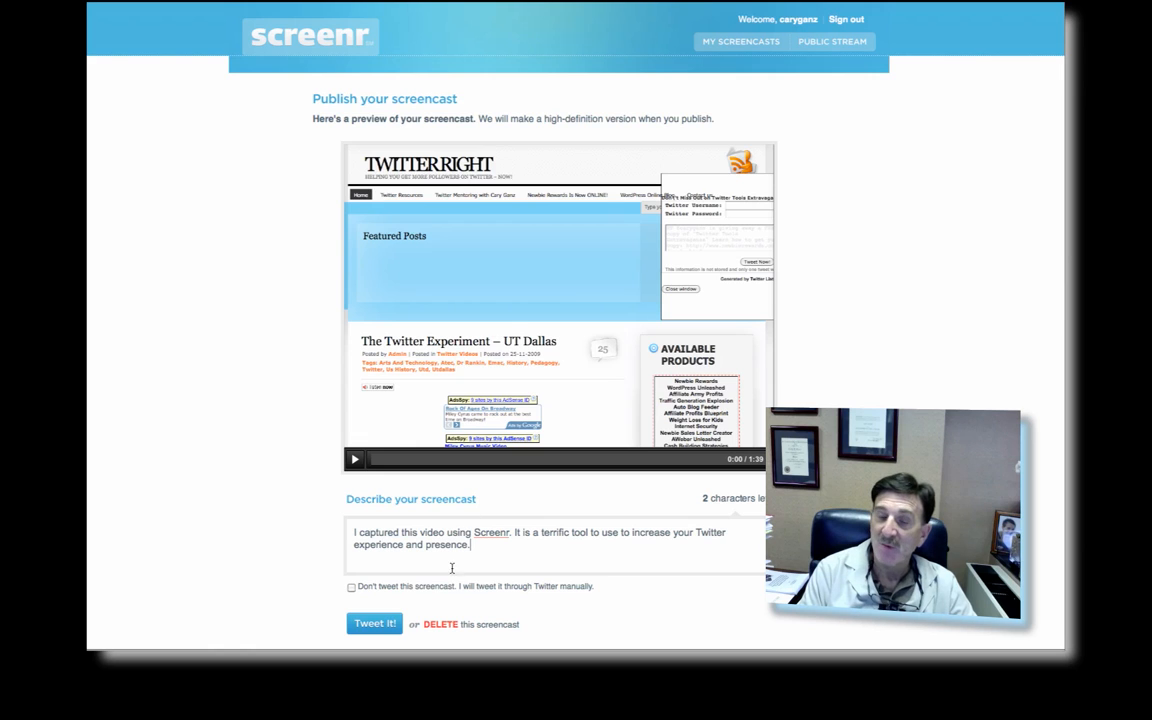
# - Publish the screencast with Tweet it! and wait for processing
pyautogui.click(374, 623)
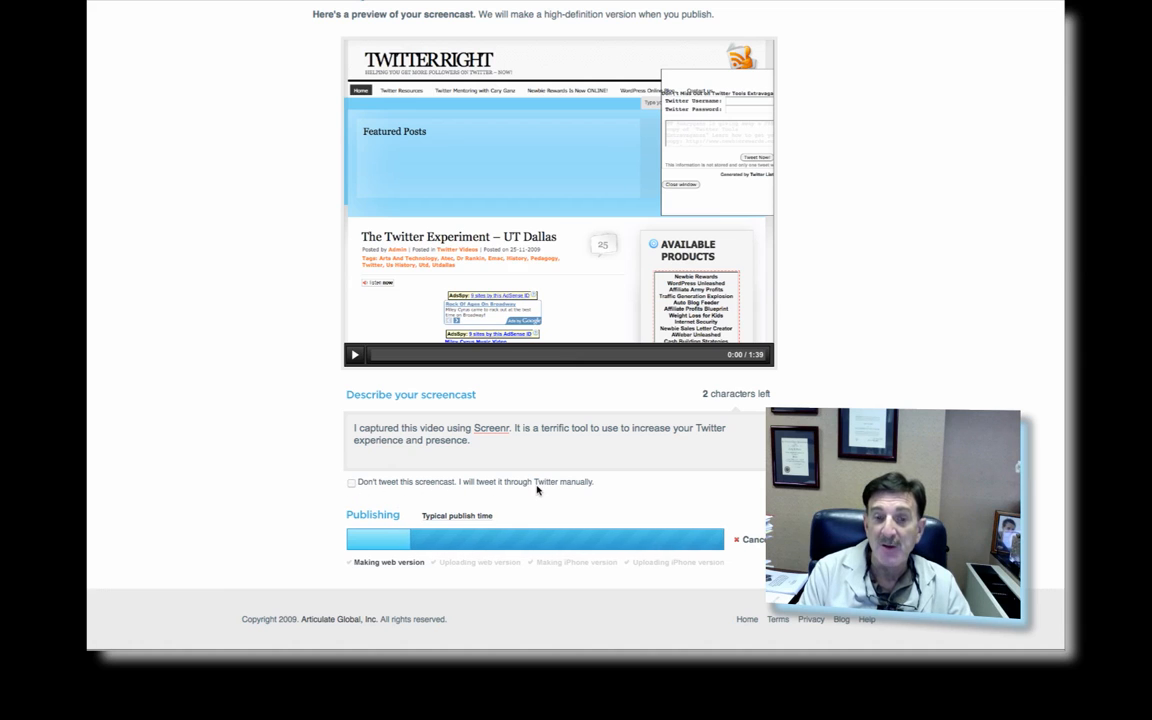
pyautogui.moveTo(531, 495)
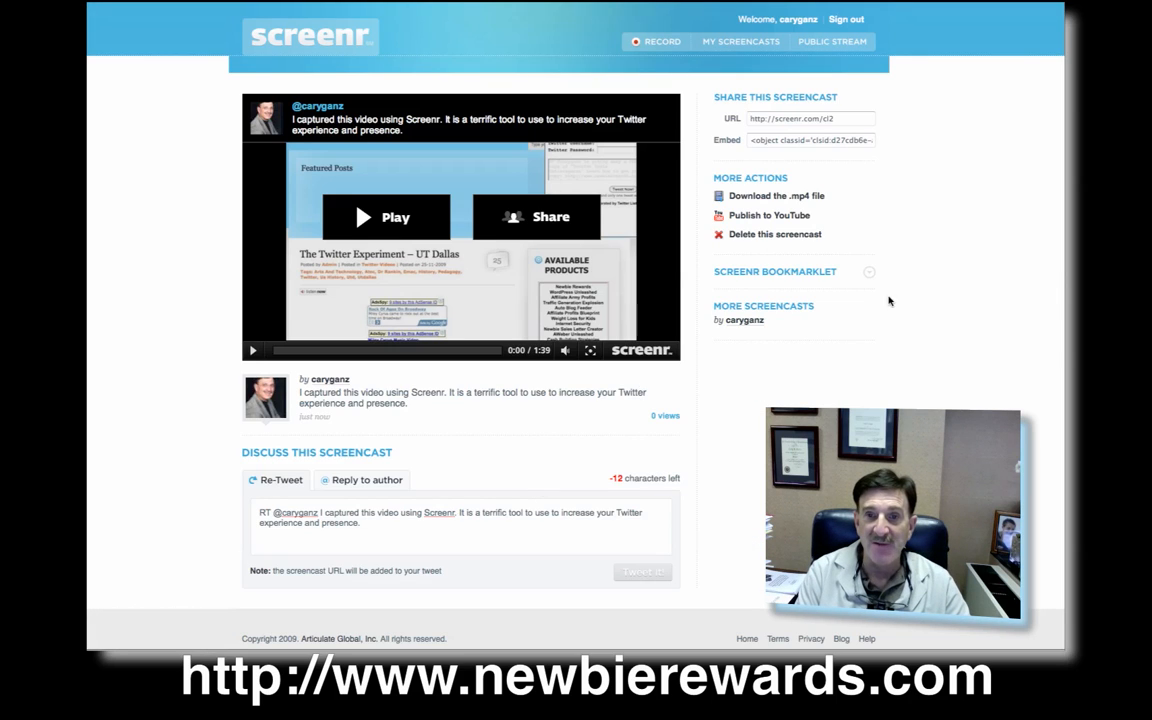
pyautogui.moveTo(769, 216)
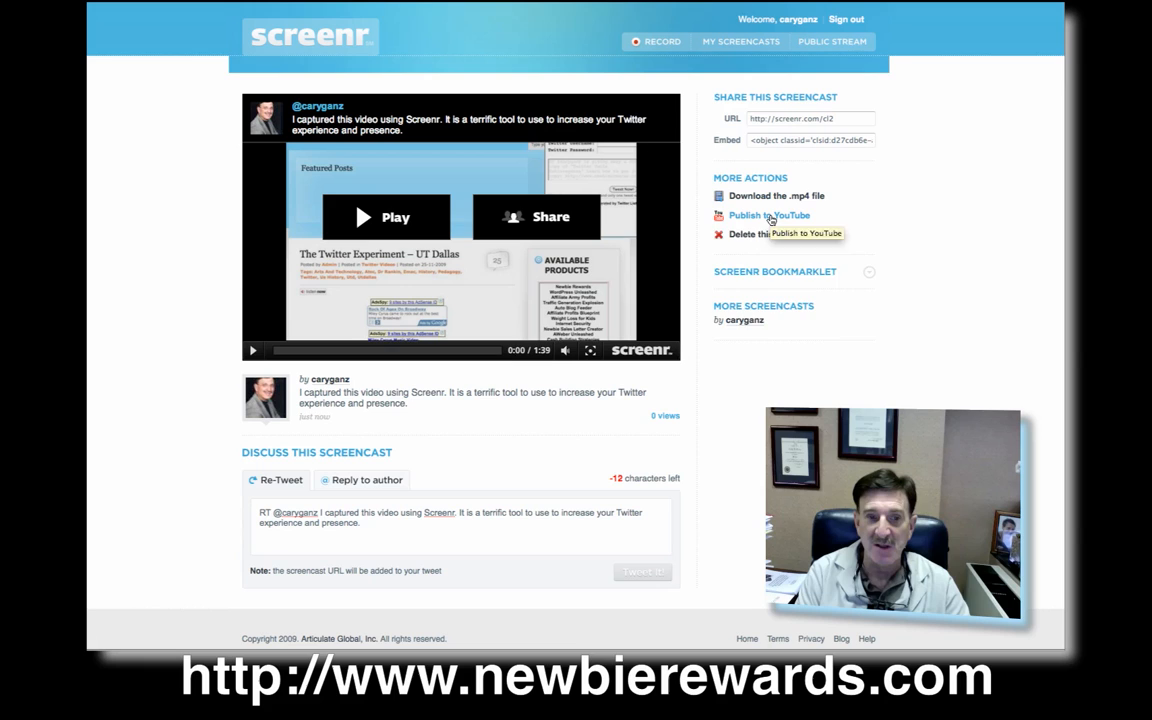
# - Publish the screencast to YouTube under the account 'caryganz'
pyautogui.click(769, 215)
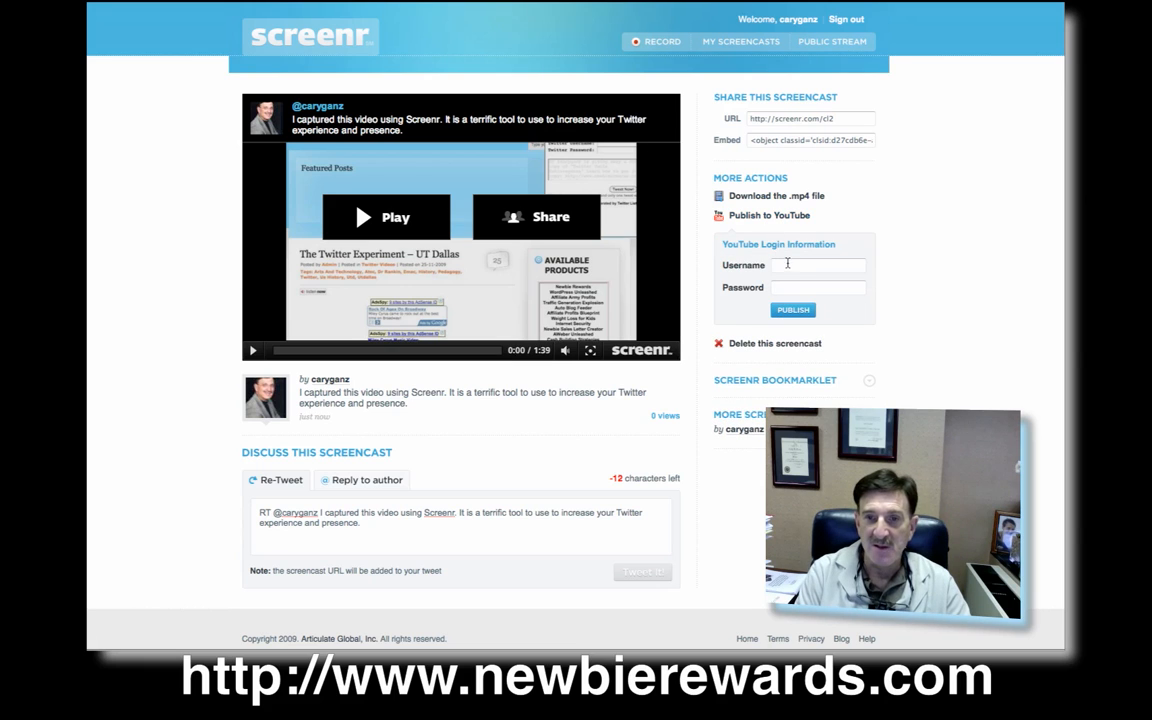
pyautogui.write('caryganz')
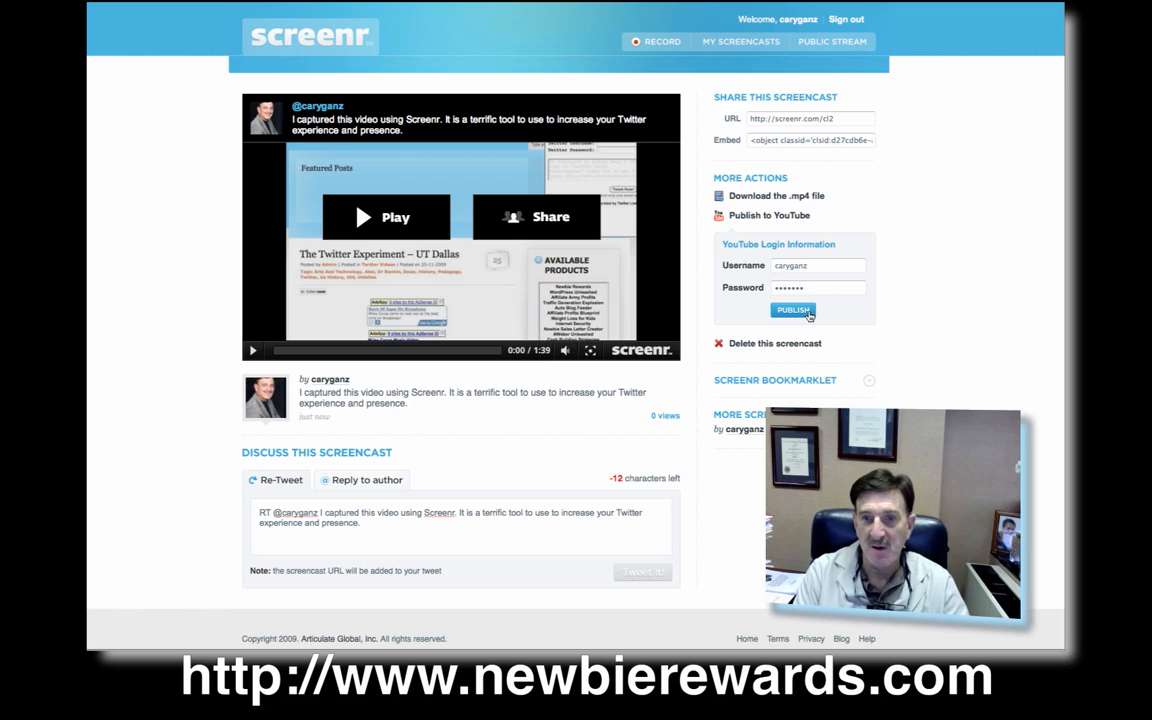
pyautogui.click(793, 310)
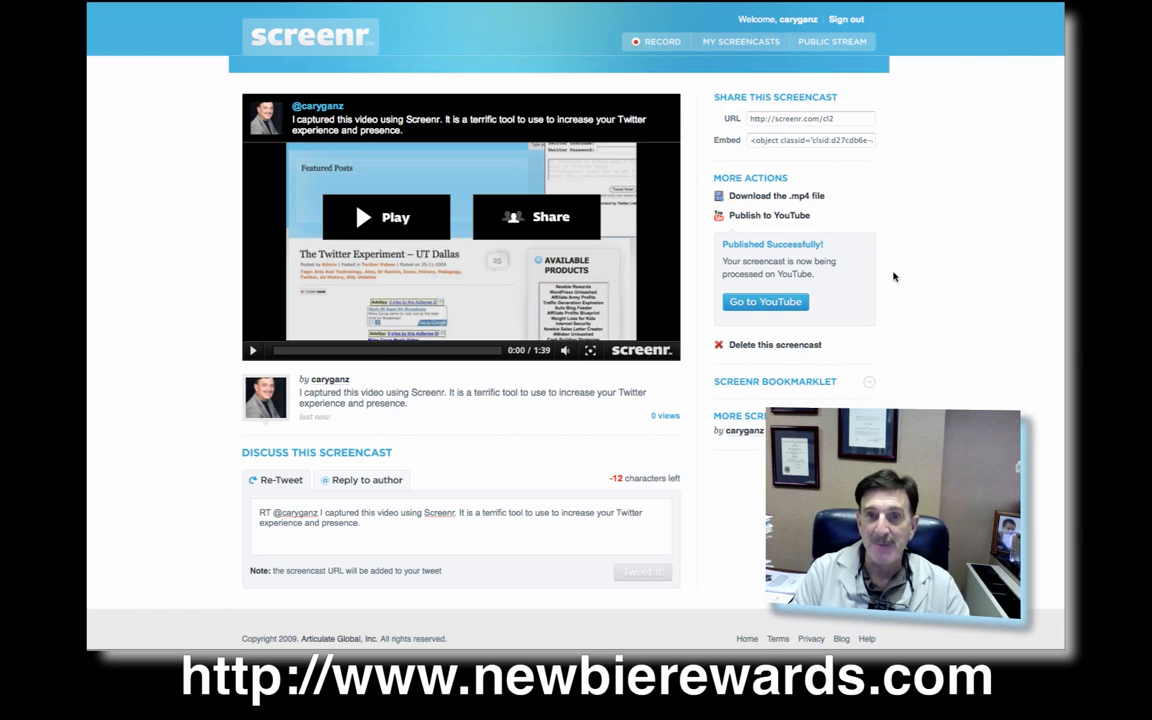
pyautogui.moveTo(990, 252)
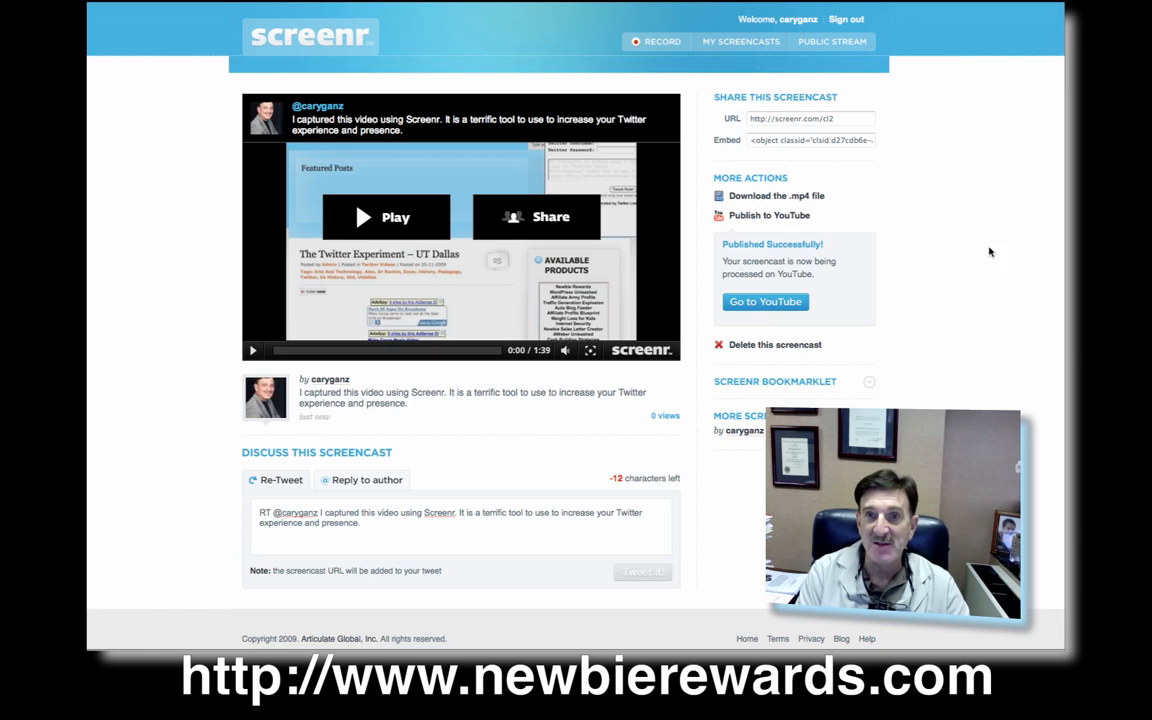
pyautogui.moveTo(1004, 329)
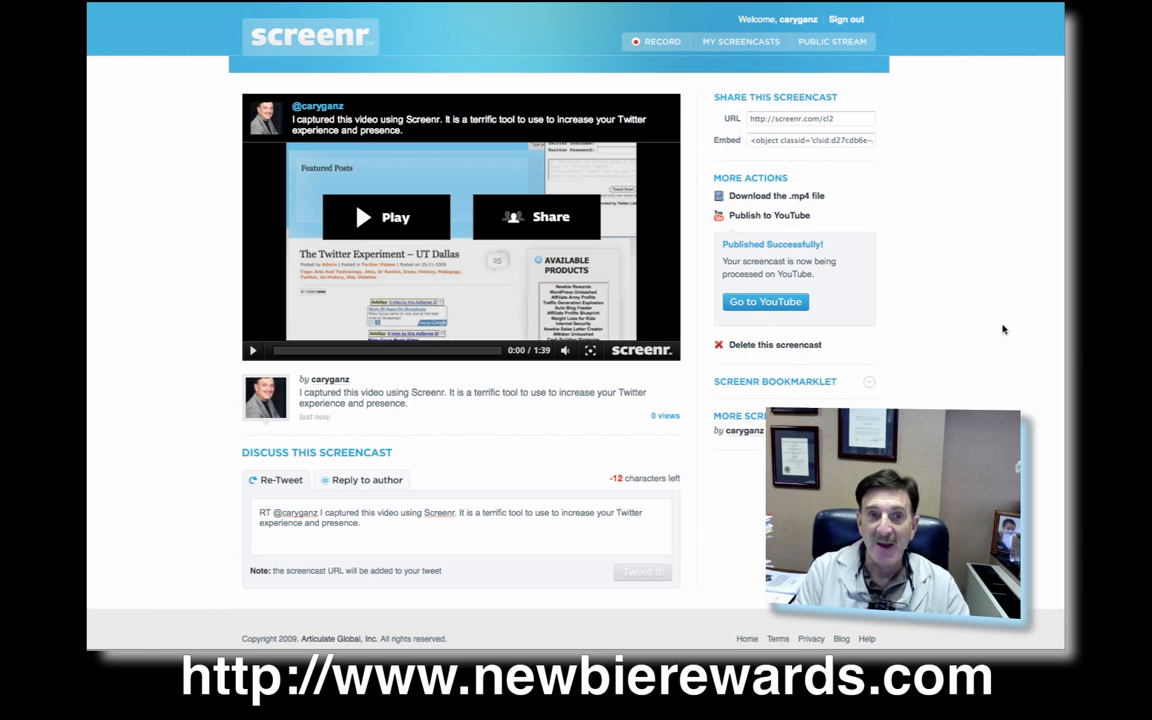